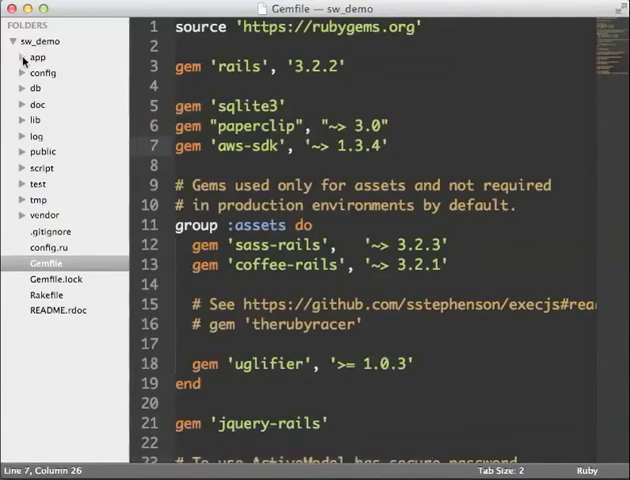
Expand the app and models folders in the sidebar to reveal user.rb.
{"action": "left_click", "coordinate": [23, 57]}
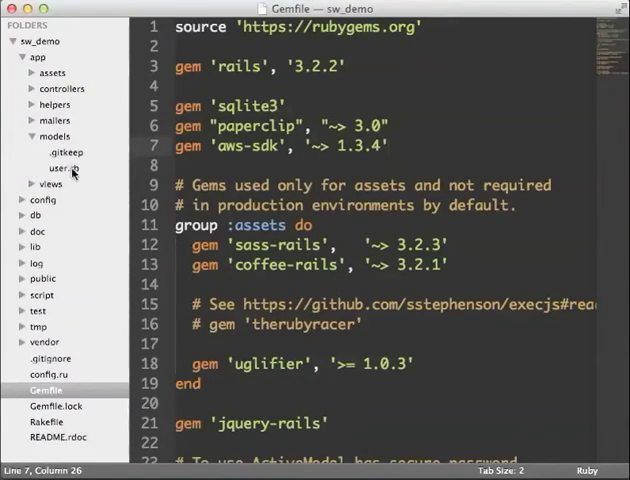
{"action": "left_click", "coordinate": [58, 167]}
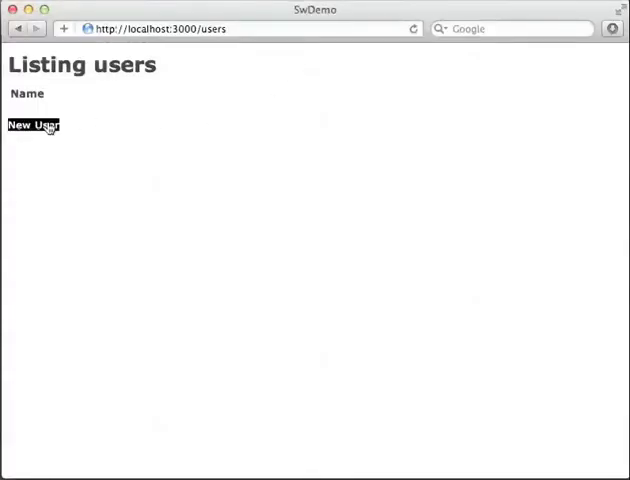
Create user 'Teal and Abney' with photo let's build a train.jpeg, then return to the users list.
{"action": "left_click", "coordinate": [33, 125]}
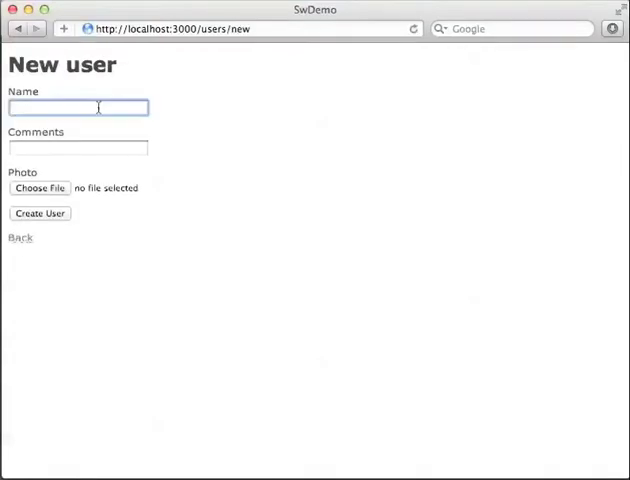
{"action": "type", "text": "Teal and Abn"}
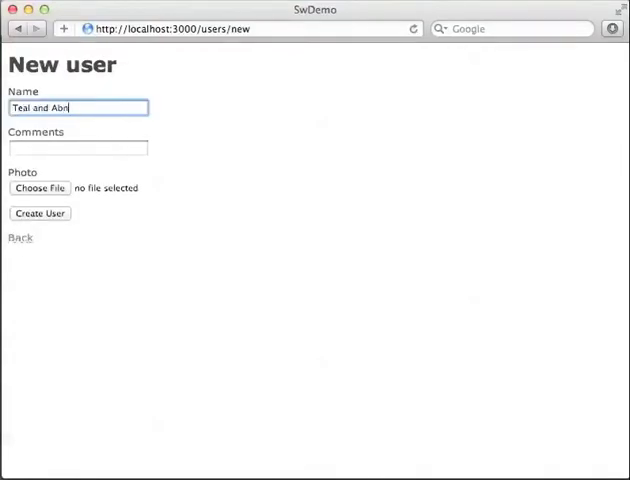
{"action": "left_click", "coordinate": [40, 188]}
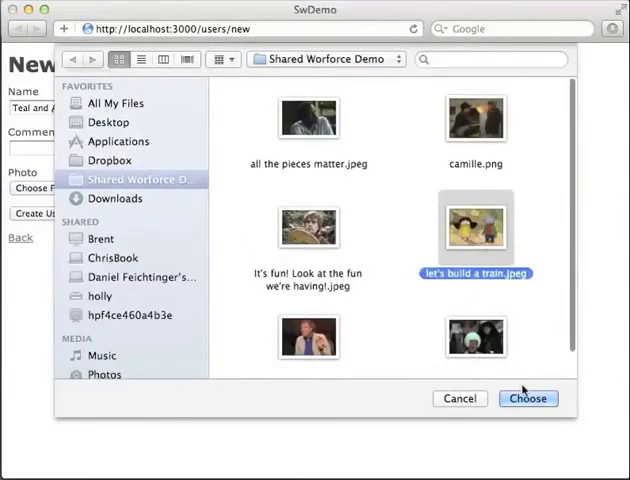
{"action": "left_click", "coordinate": [527, 398]}
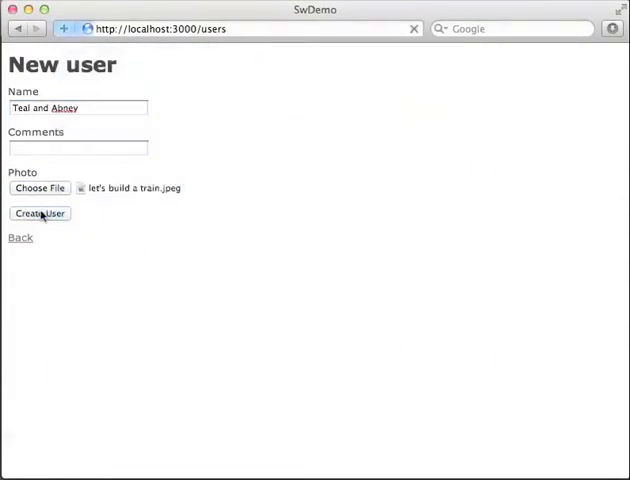
{"action": "left_click", "coordinate": [39, 213]}
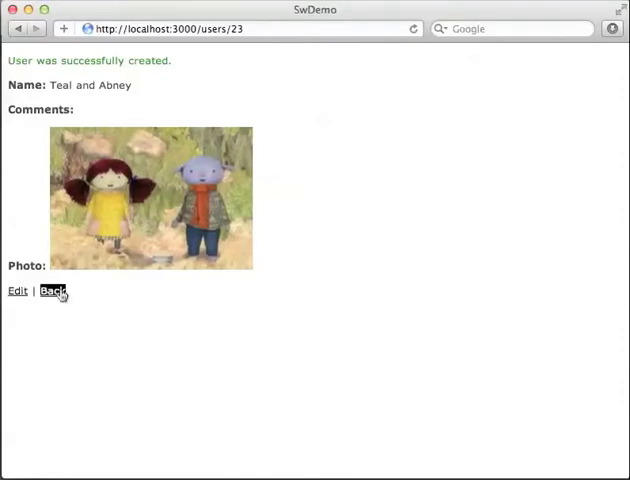
{"action": "left_click", "coordinate": [55, 291]}
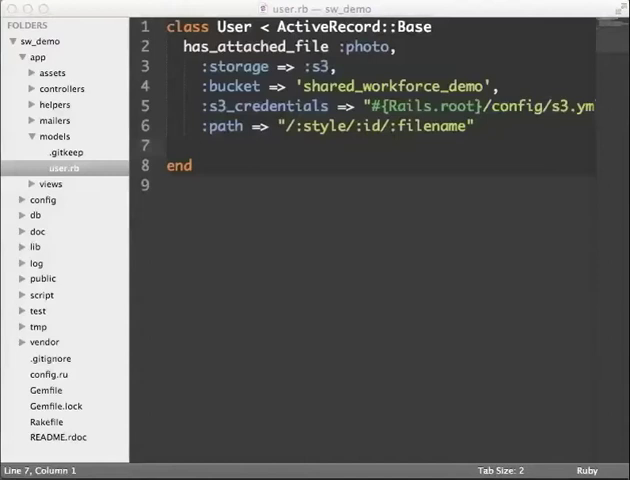
Add gem 'shared_workforce', '~> 0.2.2' on line 9 of the Gemfile.
{"action": "left_click", "coordinate": [46, 390]}
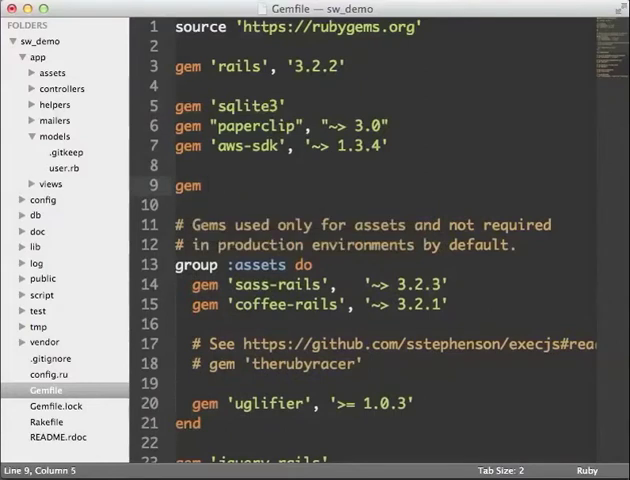
{"action": "type", "text": "'shared'"}
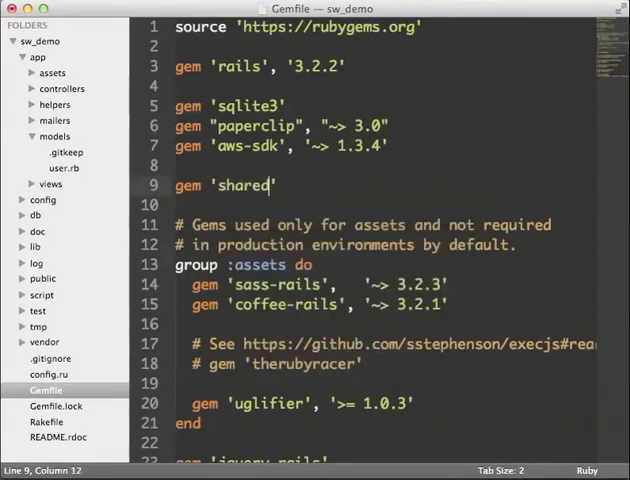
{"action": "type", "text": "_workforce"}
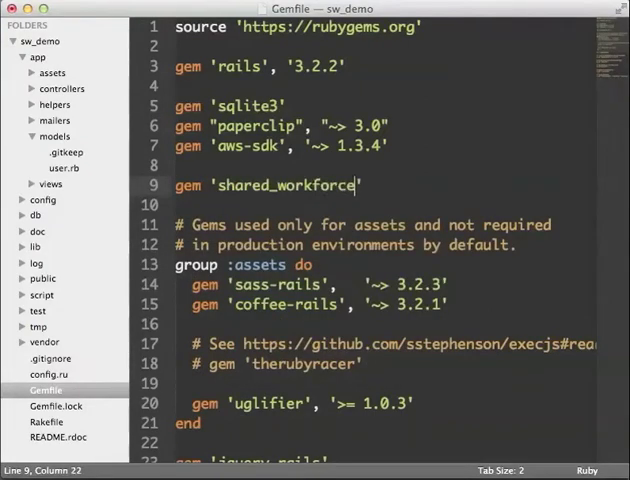
{"action": "type", "text": ", '"}
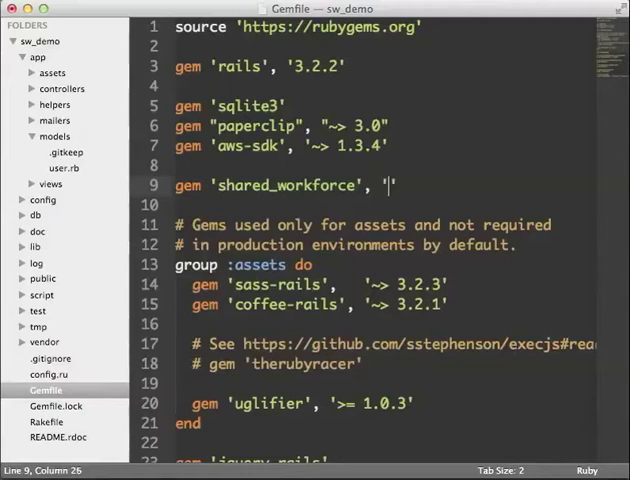
{"action": "type", "text": "~> 0.2."}
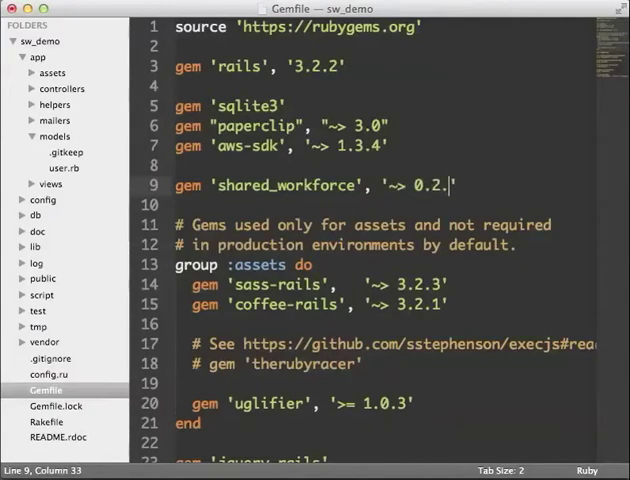
{"action": "type", "text": "2"}
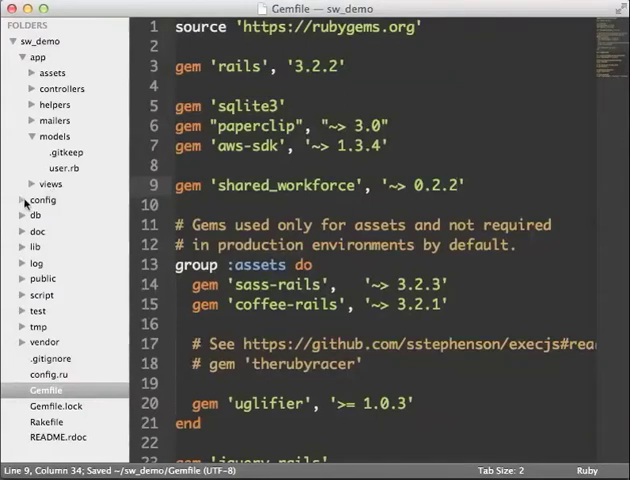
Save a new empty file as shared_workforce.rb in config/initializers.
{"action": "left_click", "coordinate": [25, 200]}
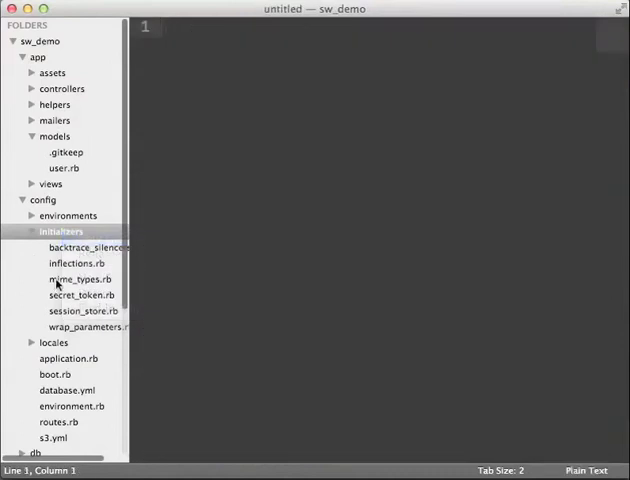
{"action": "key", "text": "cmd+s"}
{"action": "type", "text": "shared_workforce.r"}
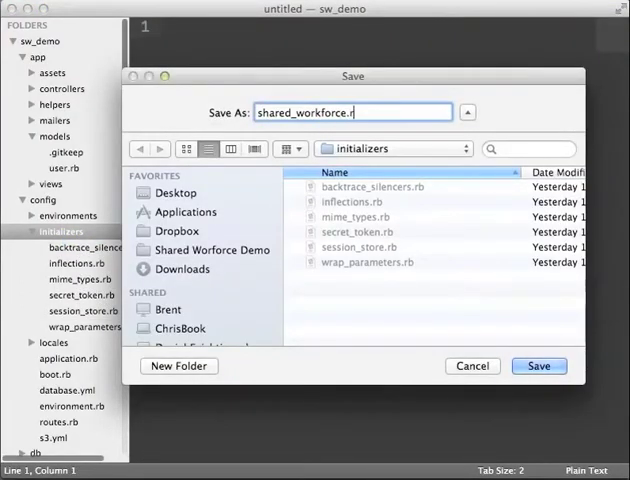
{"action": "left_click", "coordinate": [538, 365]}
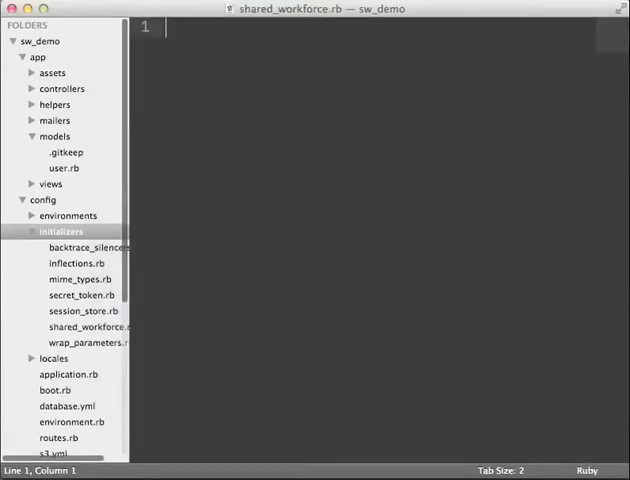
{"action": "left_click", "coordinate": [89, 326]}
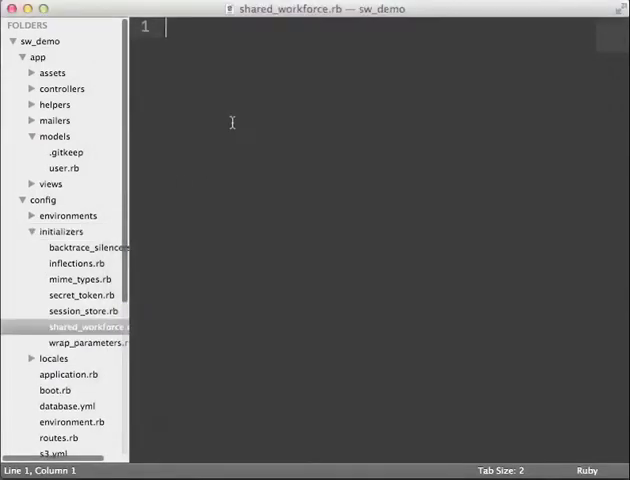
{"action": "type", "text": "SharedWorkfor"}
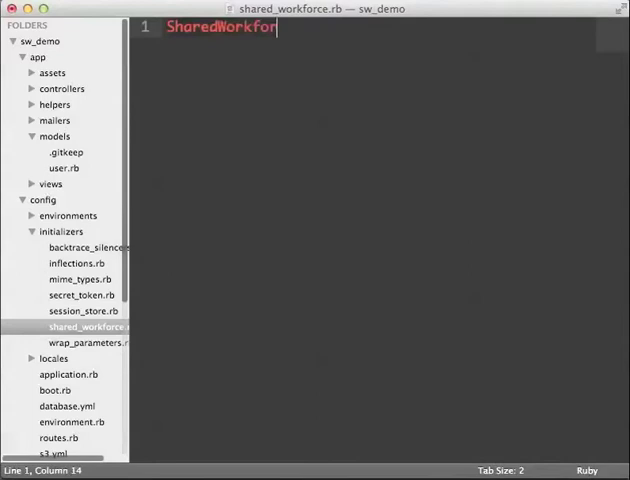
{"action": "type", "text": "ce.configure do |config"}
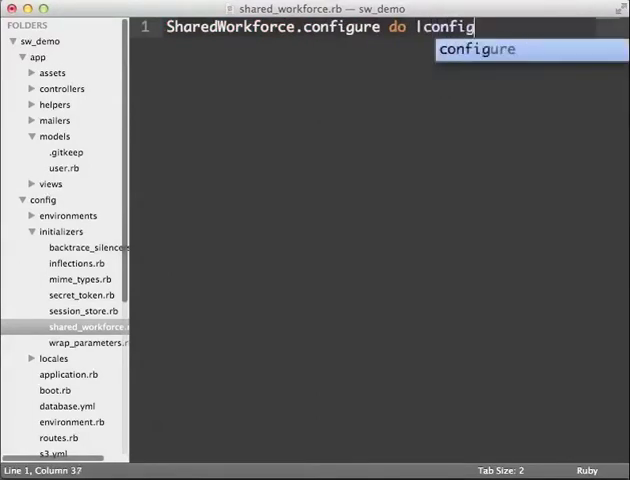
{"action": "type", "text": "co"}
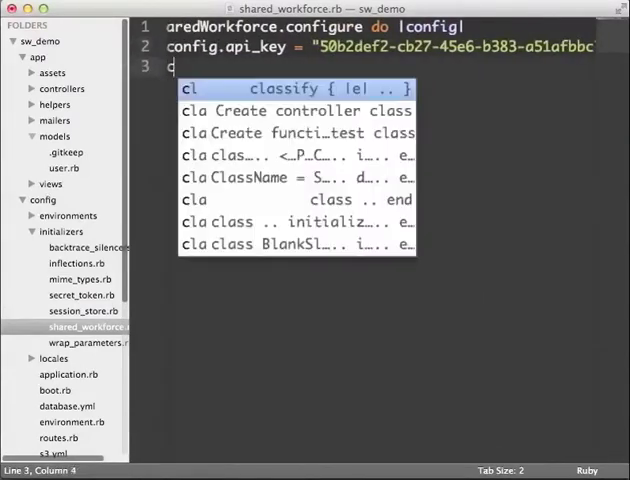
{"action": "type", "text": "onfig.callback"}
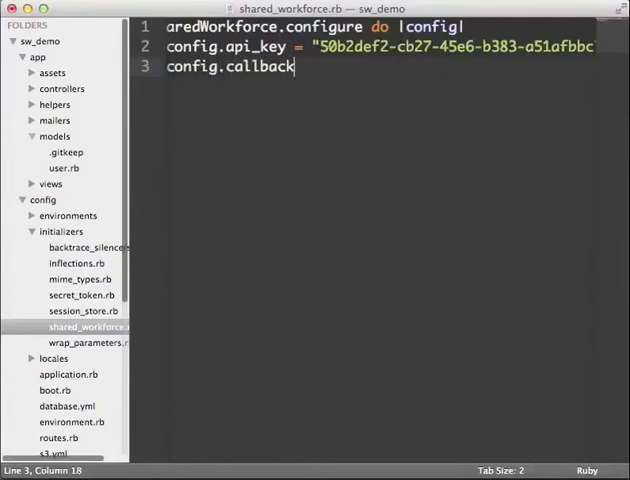
{"action": "type", "text": "_host ="}
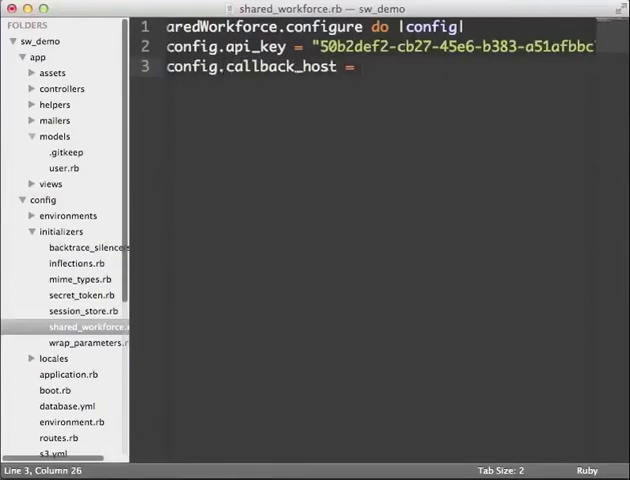
{"action": "type", "text": "\"http://www.\""}
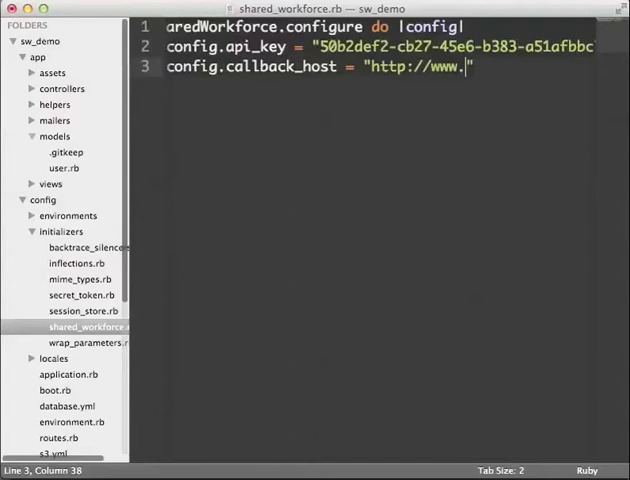
{"action": "type", "text": "example.com"}
{"action": "type", "text": "end"}
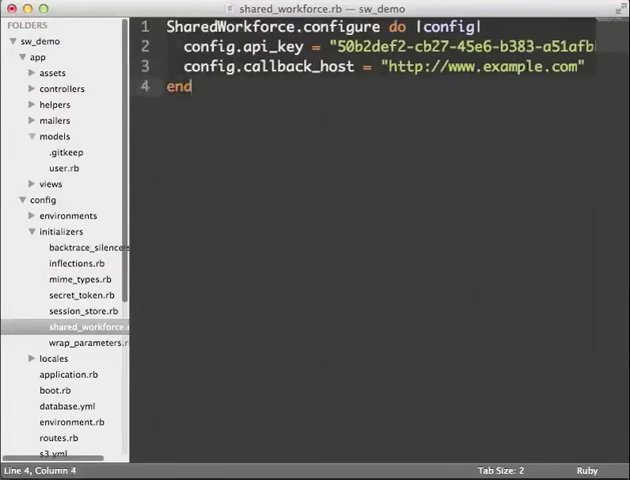
{"action": "key", "text": "cmd+s"}
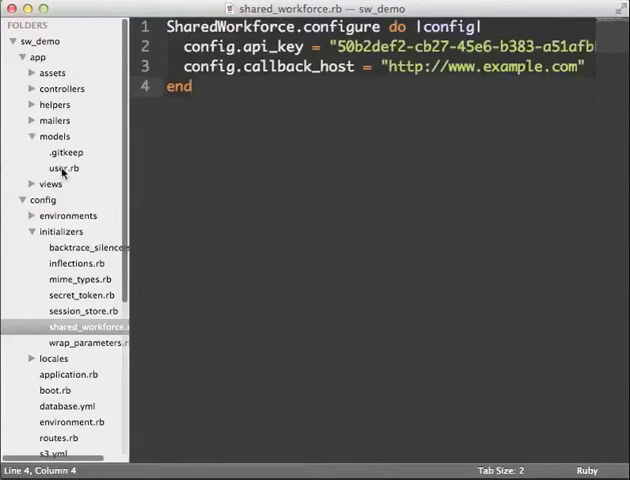
Save a new file named tag_photo_task.rb in the app/models folder.
{"action": "left_click", "coordinate": [58, 168]}
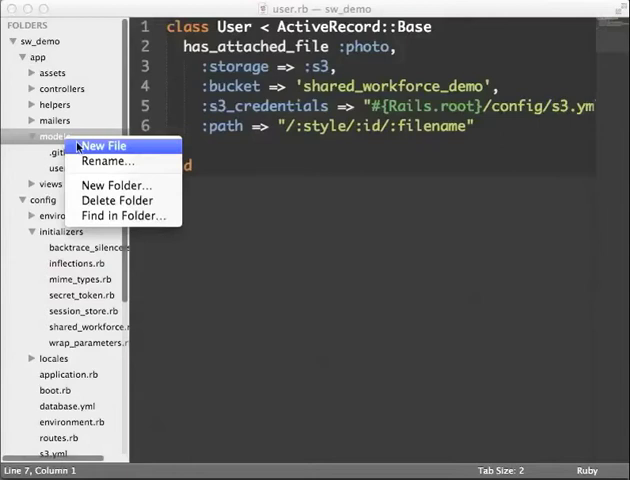
{"action": "left_click", "coordinate": [102, 145]}
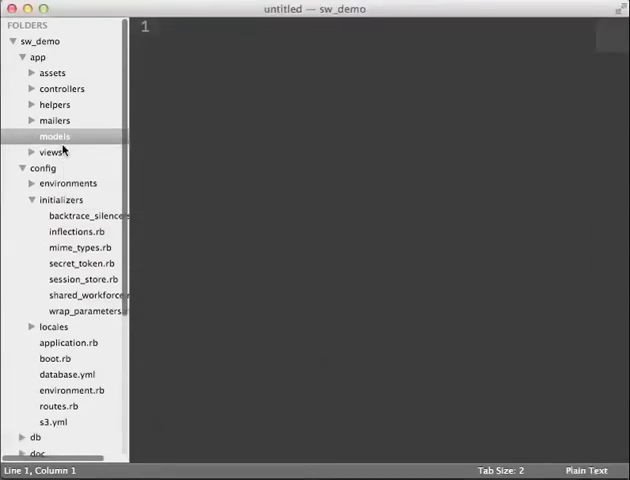
{"action": "key", "text": "cmd+s"}
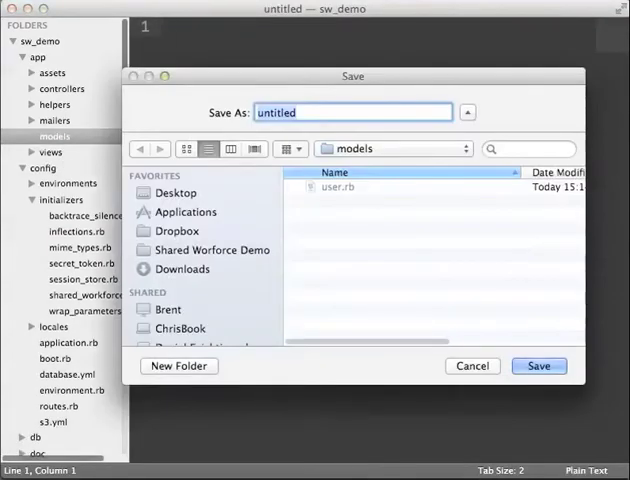
{"action": "type", "text": "tag_photo"}
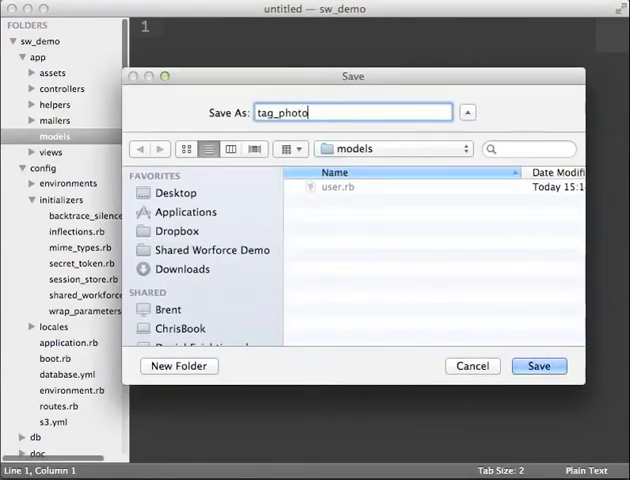
{"action": "left_click", "coordinate": [538, 366]}
{"action": "type", "text": "class TagPhotoTask"}
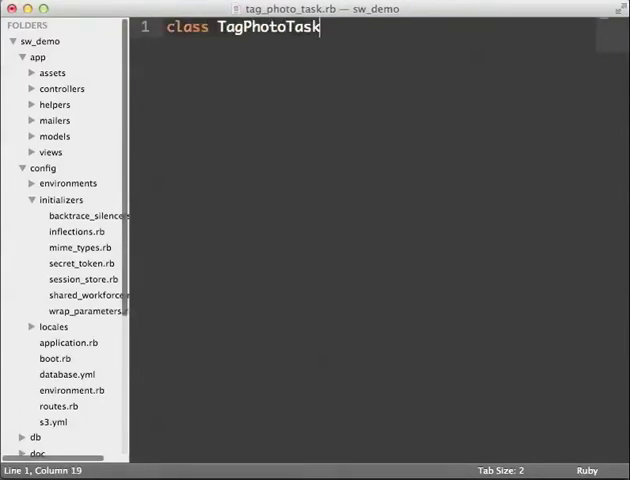
Include SharedWorkforce::Task and set the title, 'Offensive'/'Contains branding' answer options, and answer type.
{"action": "type", "text": "include SharedWorkforce::Task"}
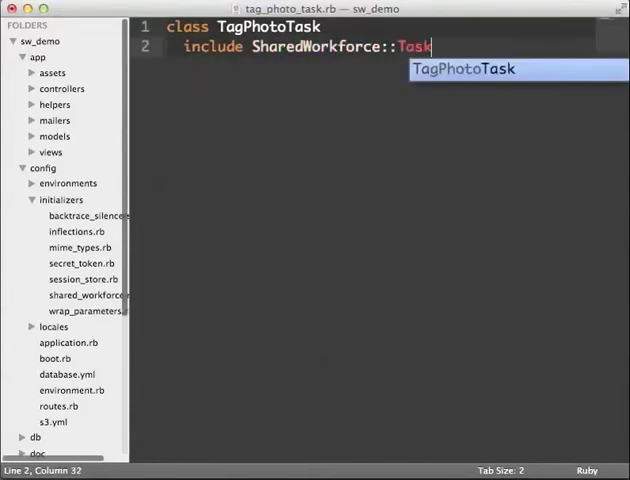
{"action": "type", "text": "title \"Please ta"}
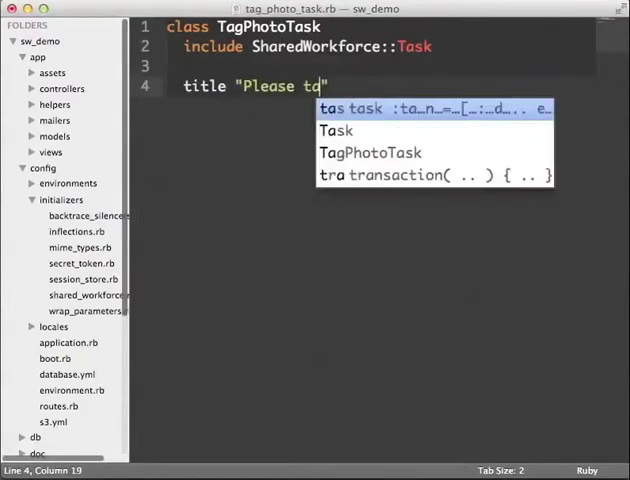
{"action": "type", "text": "g this photo\""}
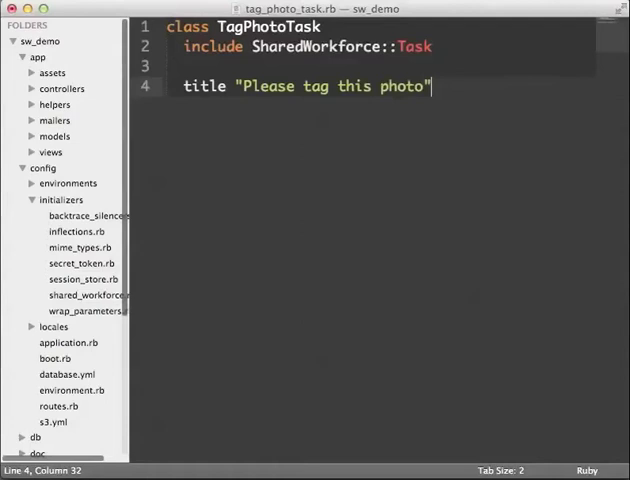
{"action": "type", "text": "answ"}
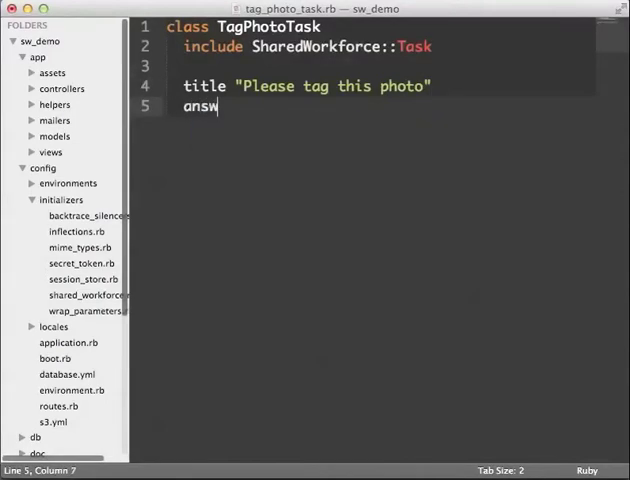
{"action": "type", "text": "er_options [\"\"]"}
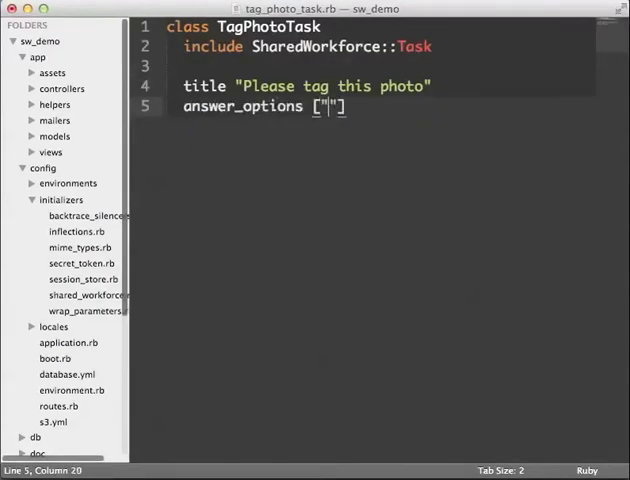
{"action": "type", "text": "\"Offensive\","}
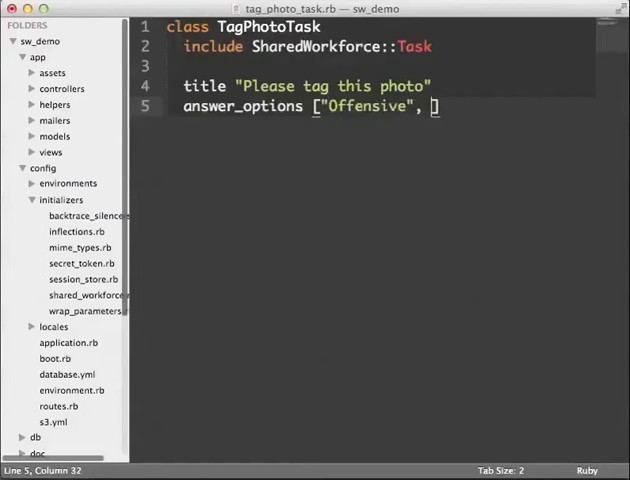
{"action": "type", "text": "Contains branding"}
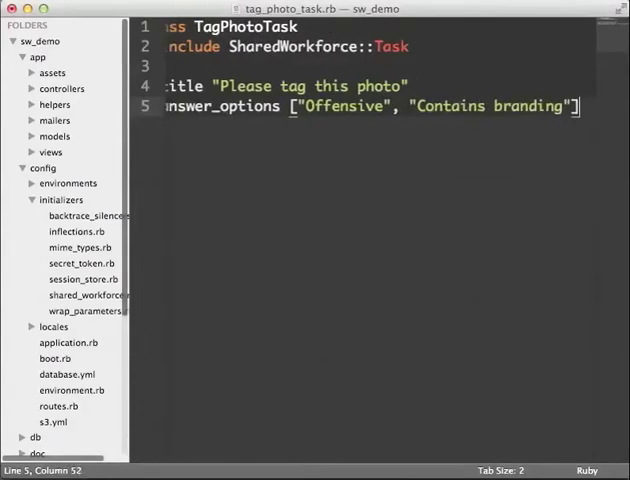
{"action": "type", "text": "answer_type :tags"}
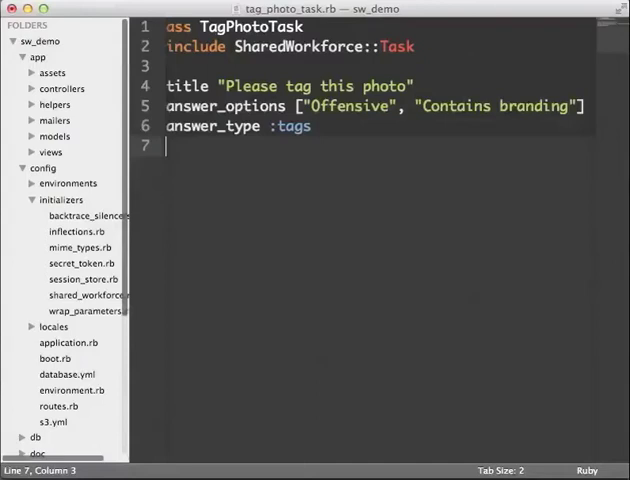
Add on_success :tag_user and a setup(user) method setting self.image_url = user.photo.url.
{"action": "type", "text": "on_suc"}
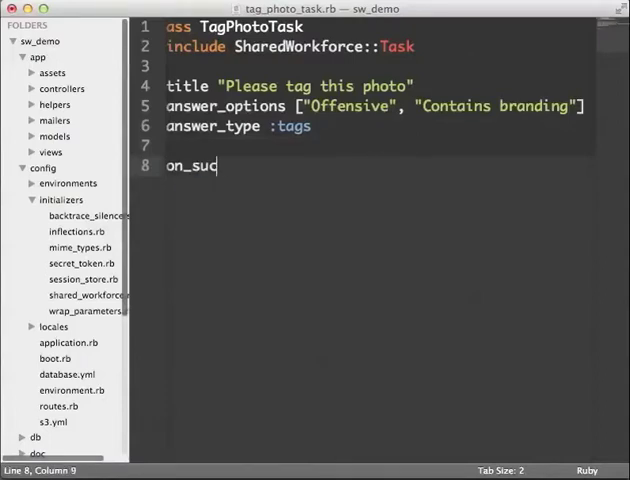
{"action": "type", "text": "cess :tag_us"}
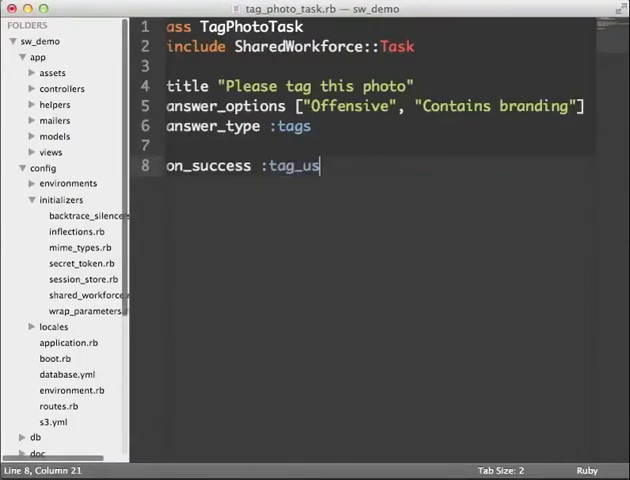
{"action": "type", "text": "er"}
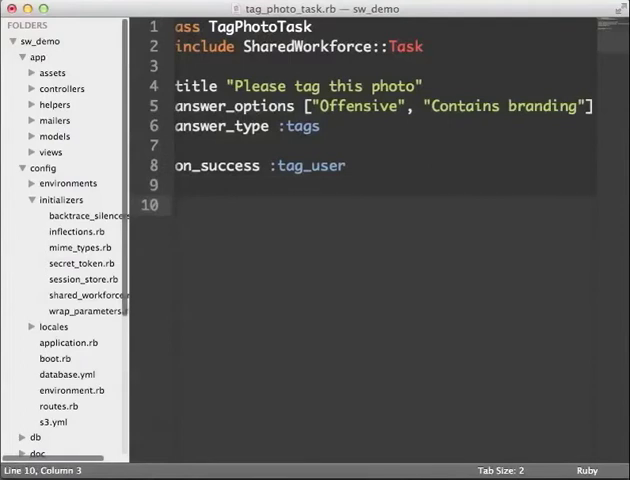
{"action": "type", "text": "def setup("}
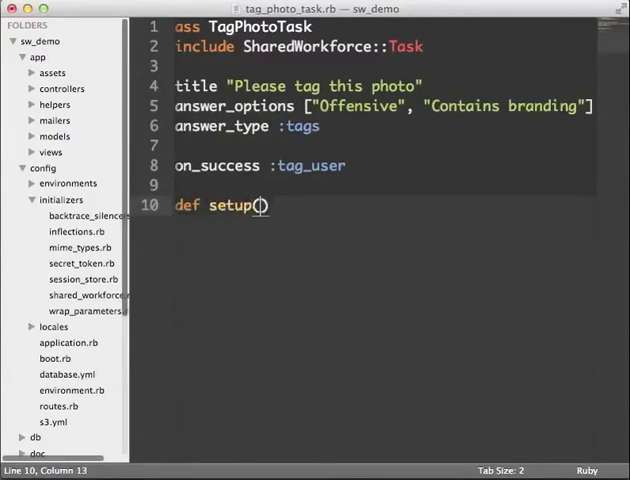
{"action": "type", "text": "user"}
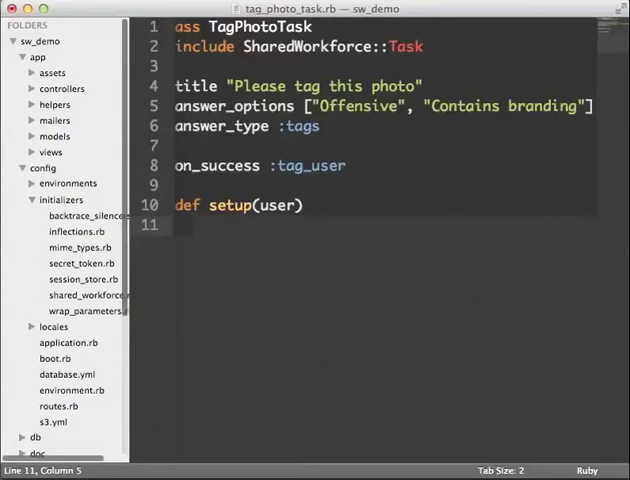
{"action": "type", "text": "self.image_url"}
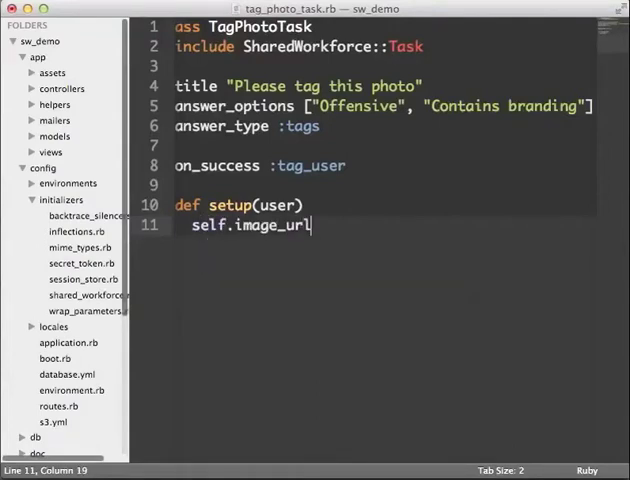
{"action": "type", "text": "= user.photo"}
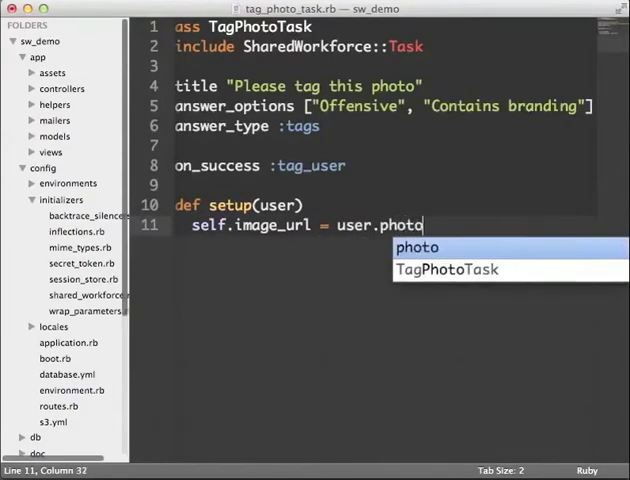
{"action": "type", "text": ".url"}
{"action": "type", "text": "en"}
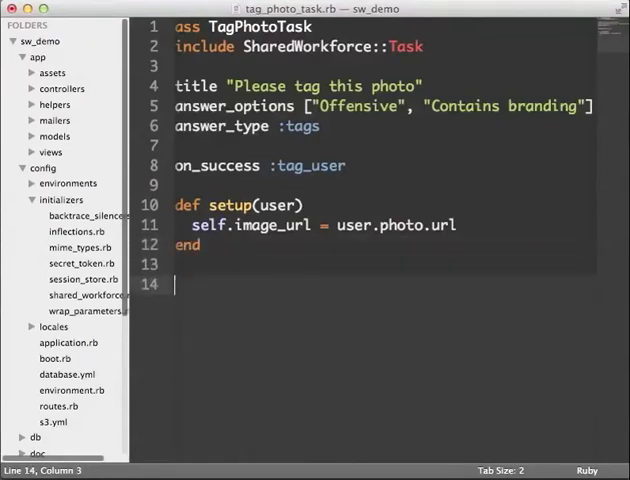
Define tag_user(user, responses) checking whether the flattened answers include 'Offensive'.
{"action": "type", "text": "def tag_us"}
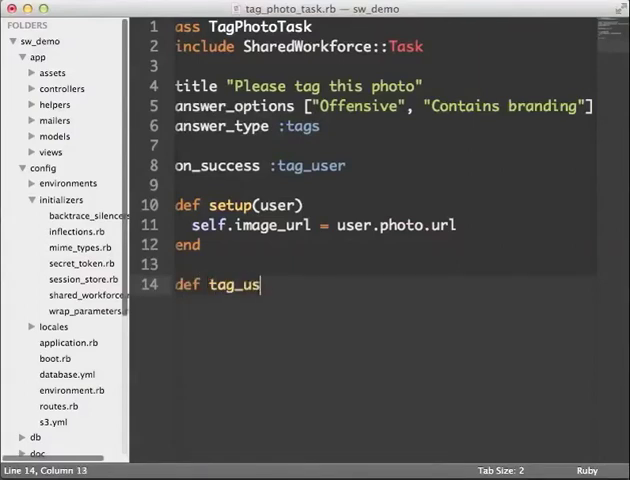
{"action": "type", "text": "er(user, resp)"}
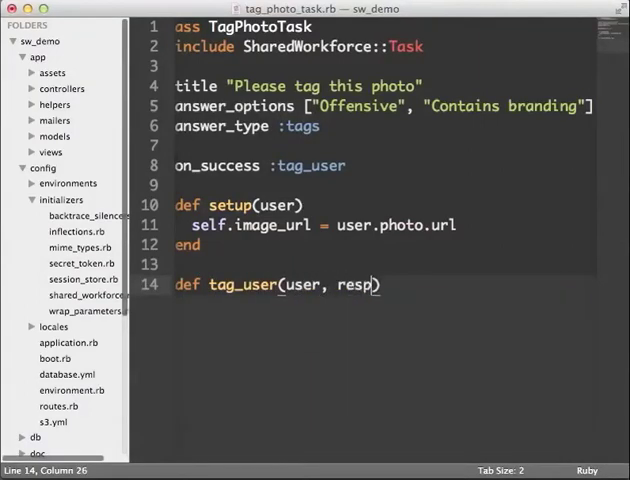
{"action": "type", "text": "onses"}
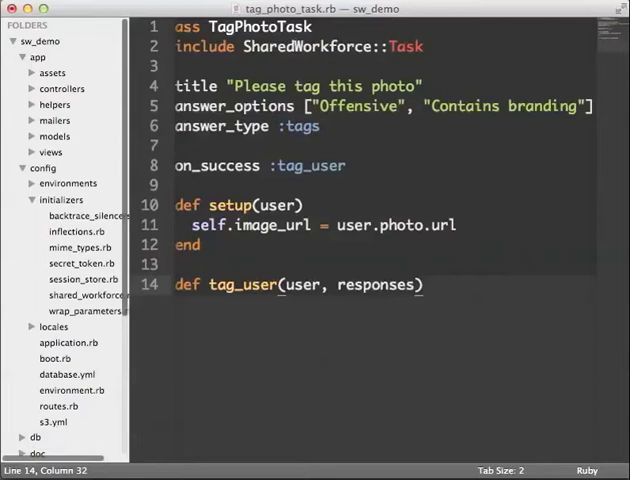
{"action": "type", "text": "if responses.map {|"}
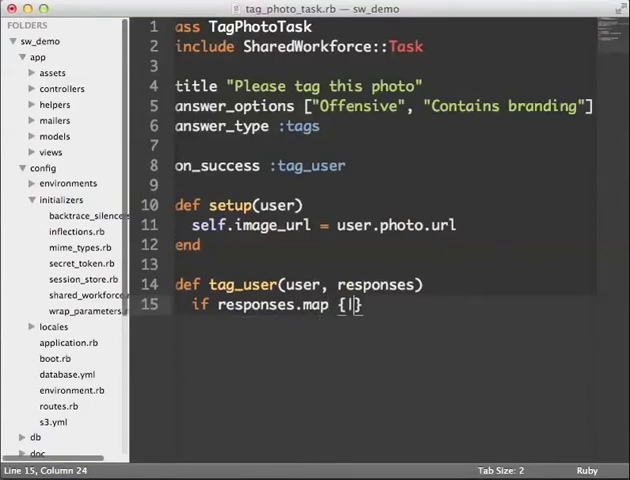
{"action": "type", "text": "r|"}
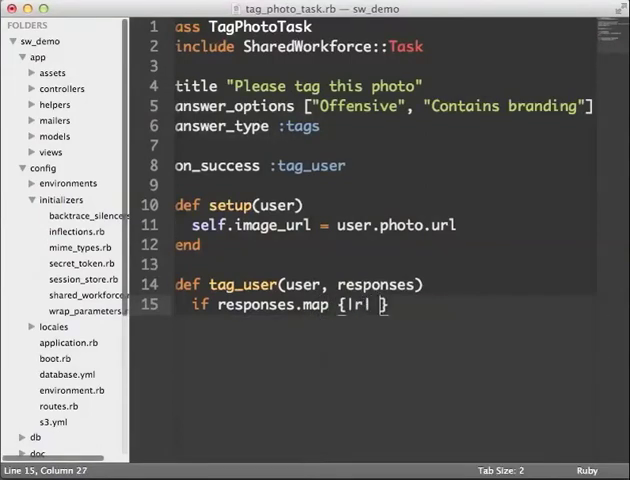
{"action": "type", "text": "[:answer]"}
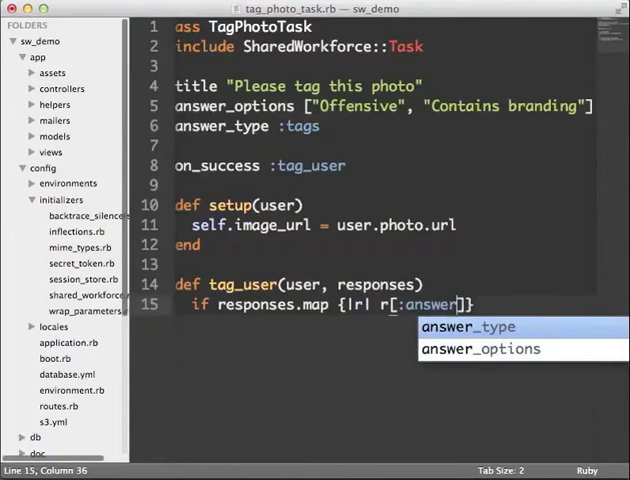
{"action": "type", "text": ".flas"}
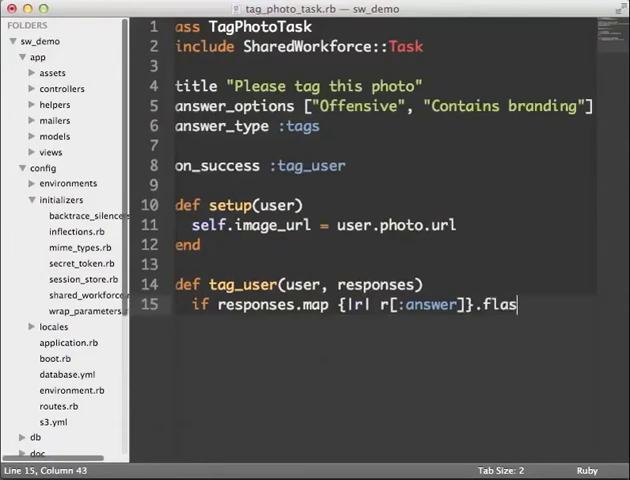
{"action": "type", "text": "flatten.include()"}
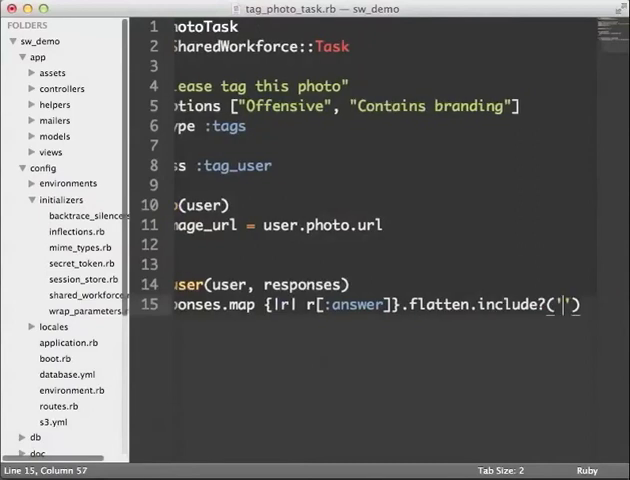
{"action": "type", "text": "Offensive"}
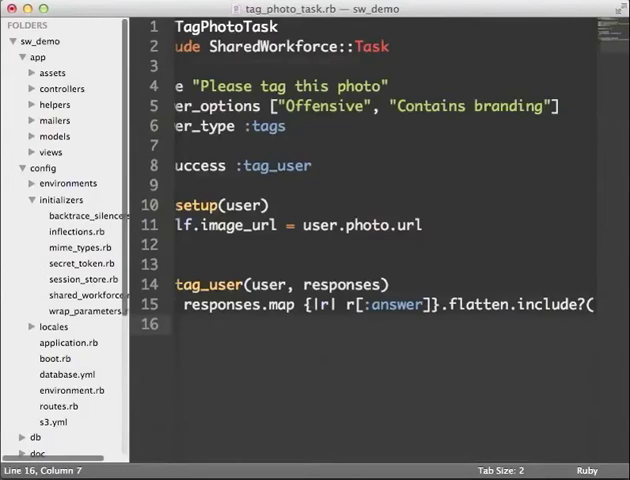
Set user.comments to "Uploaded offensive photo!" or "Photo checked and ok", then save the user.
{"action": "type", "text": "user.comme"}
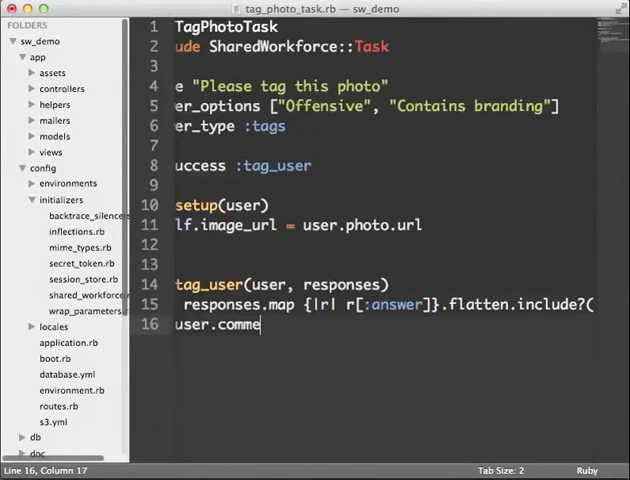
{"action": "type", "text": "nts = \"U\""}
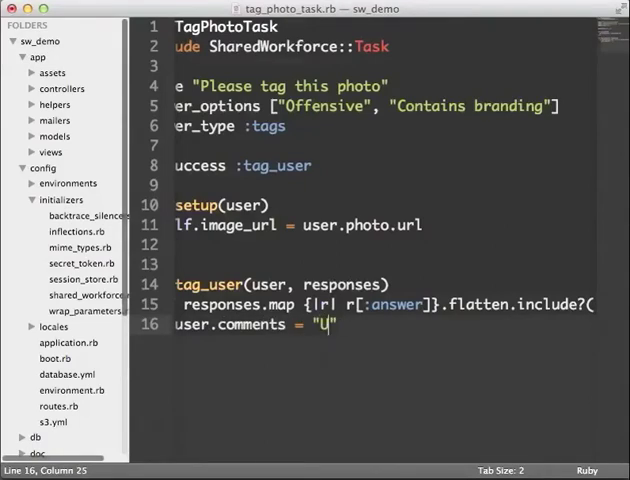
{"action": "type", "text": "ploaded offensive photo!"}
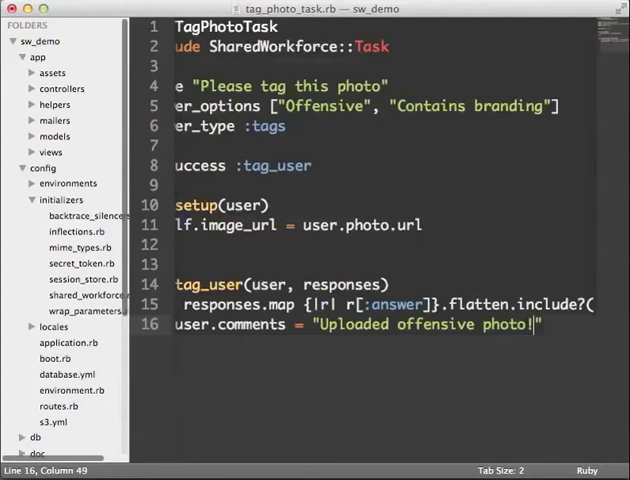
{"action": "type", "text": "else"}
{"action": "type", "text": "user.comments ="}
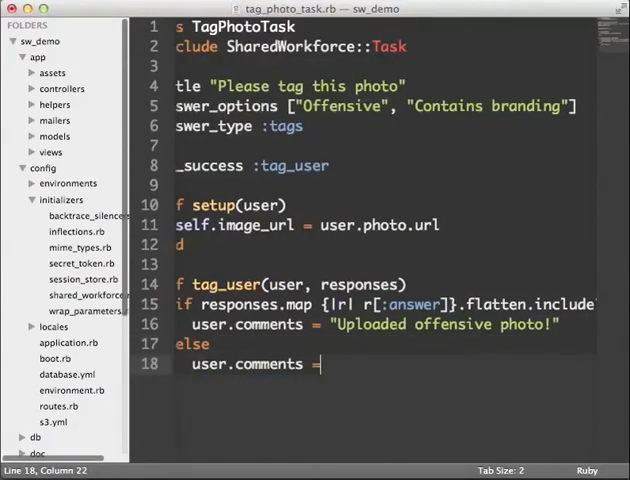
{"action": "type", "text": "\"Photo checked and ok\""}
{"action": "type", "text": "end"}
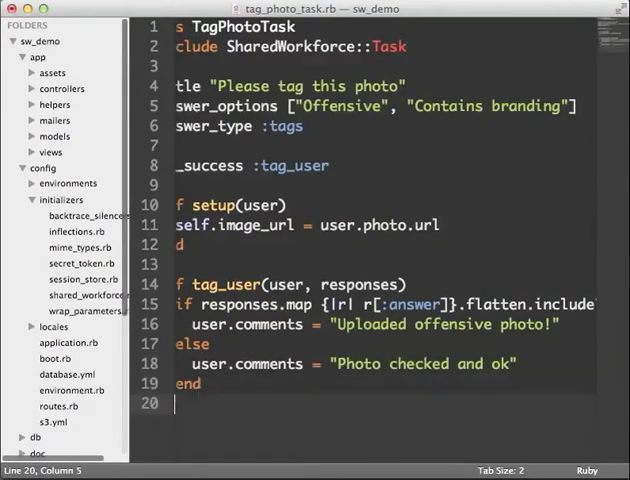
{"action": "type", "text": "user.save!"}
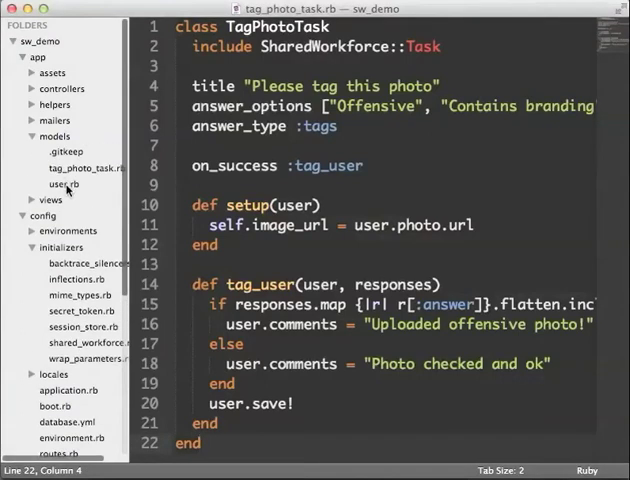
In user.rb, add after_save :tag_photo with a photo-change :if condition, and tag_photo calling TagPhotoTask.create(self).
{"action": "left_click", "coordinate": [64, 184]}
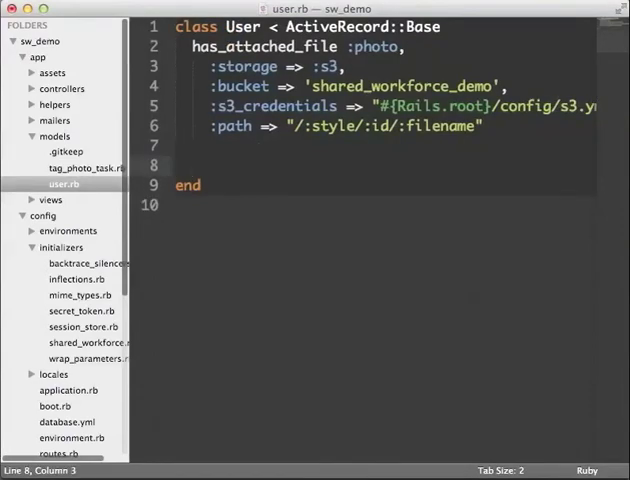
{"action": "type", "text": "after_save"}
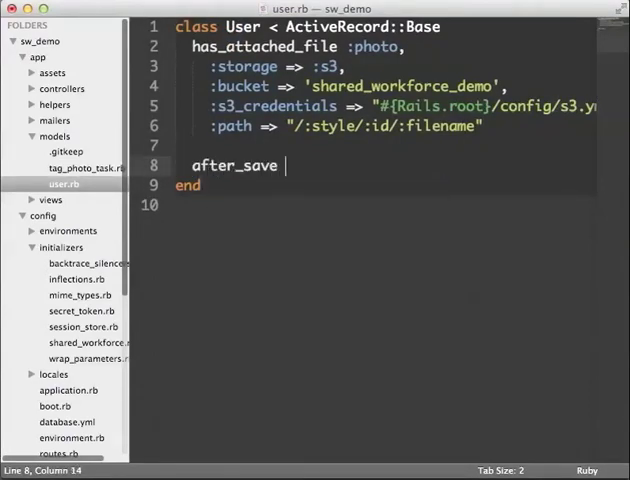
{"action": "type", "text": ":tag_p"}
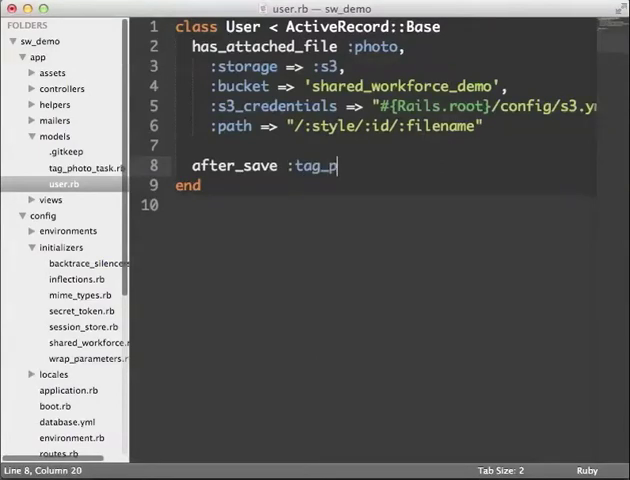
{"action": "type", "text": "hoto, :if="}
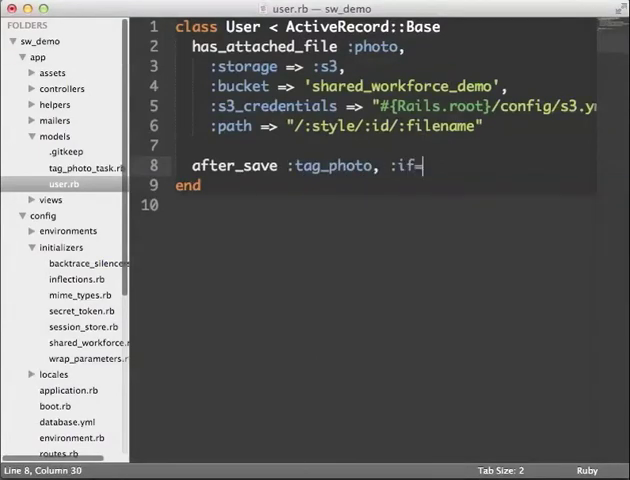
{"action": "type", "text": "=>:photo_updated_at_chan"}
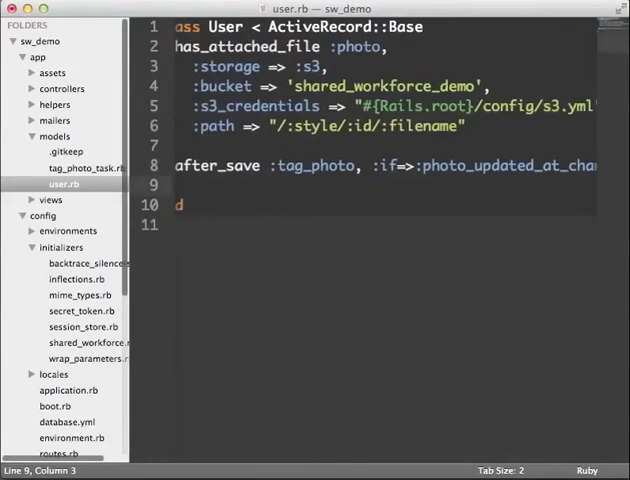
{"action": "type", "text": "def tag_"}
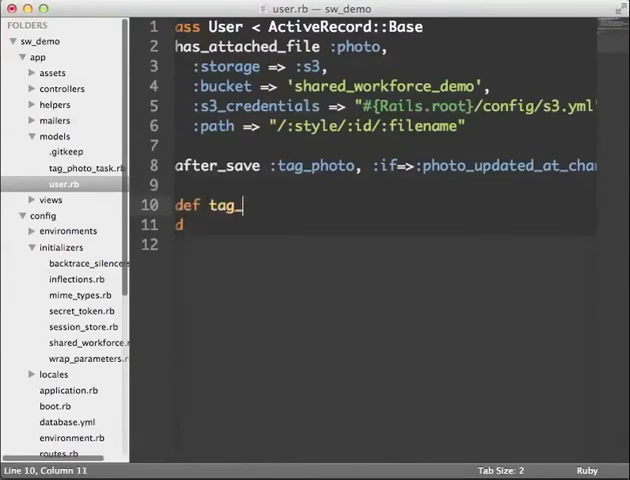
{"action": "type", "text": "photo"}
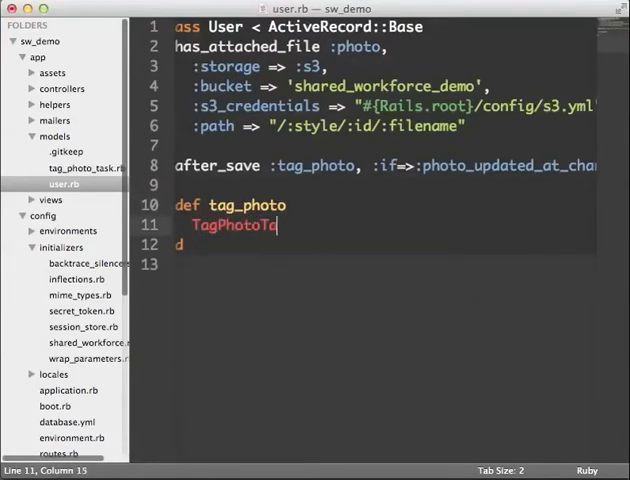
{"action": "type", "text": ".create(self"}
{"action": "type", "text": "end"}
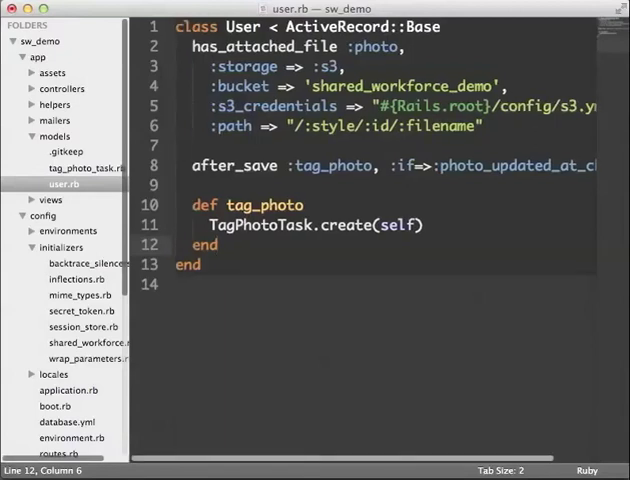
Switch to Terminal and run rails s to launch the server.
{"action": "key", "text": "cmd+s"}
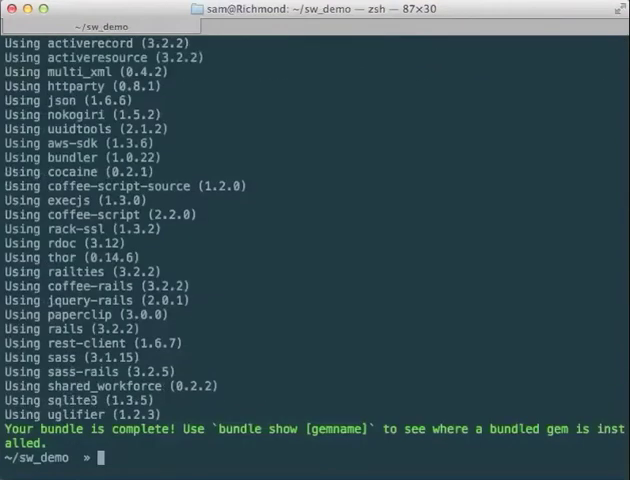
{"action": "type", "text": "rails s"}
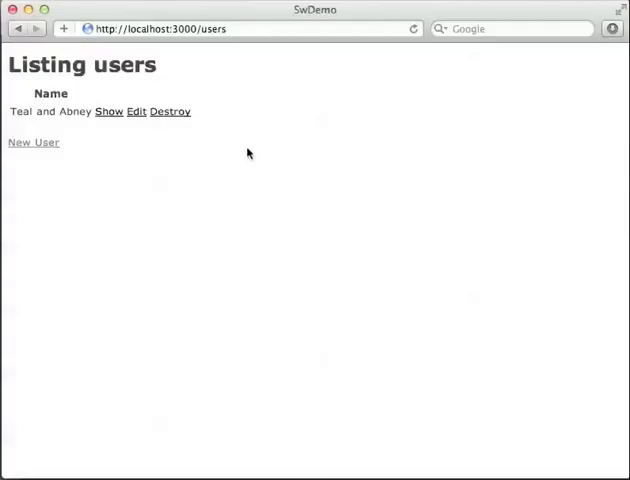
Create user 'Jeremy' with the photo pay attention.png attached.
{"action": "left_click", "coordinate": [33, 142]}
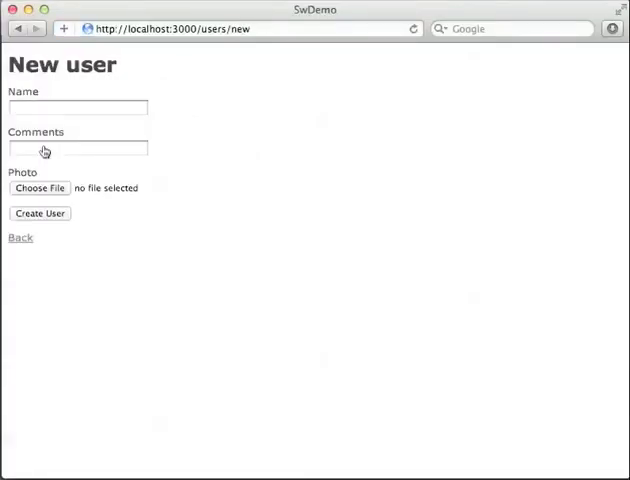
{"action": "left_click", "coordinate": [78, 107]}
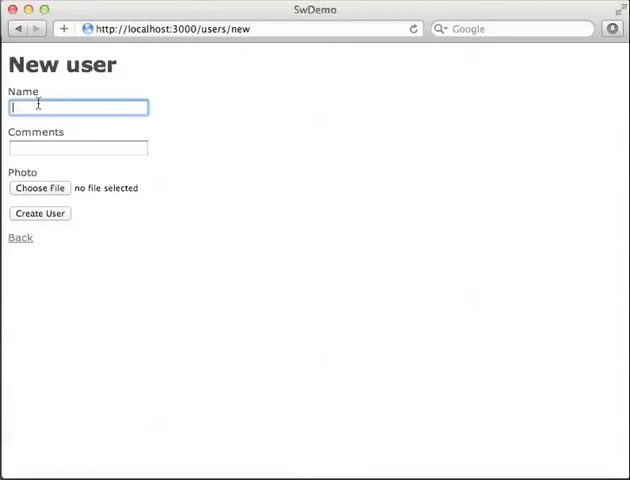
{"action": "type", "text": "Jeremy"}
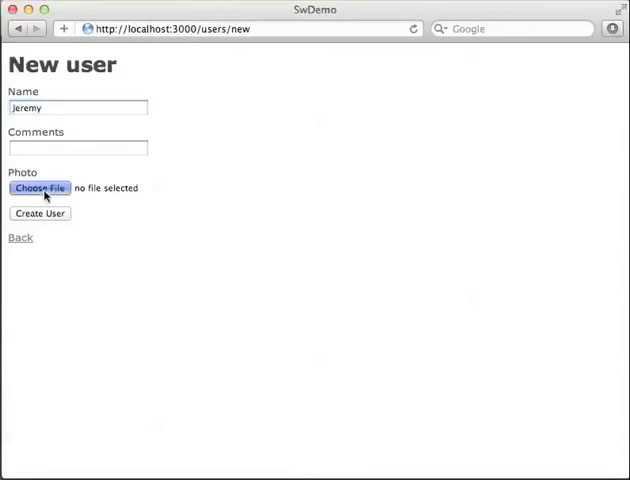
{"action": "left_click", "coordinate": [41, 188]}
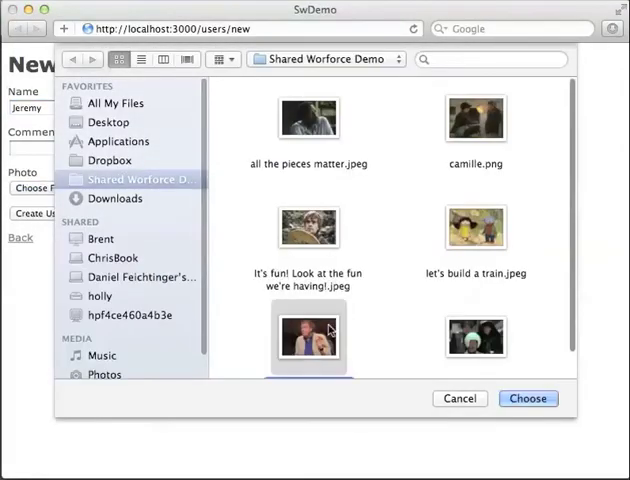
{"action": "left_click", "coordinate": [527, 398]}
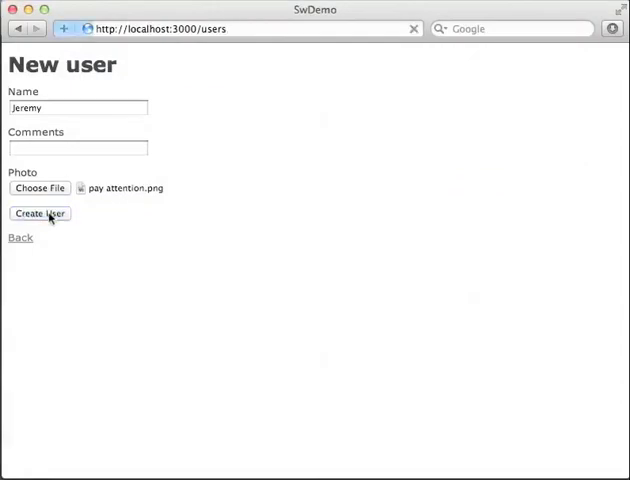
{"action": "mouse_move", "coordinate": [212, 247]}
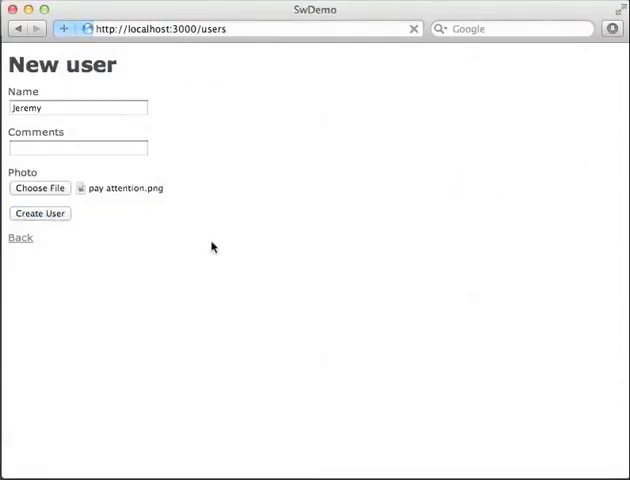
{"action": "left_click", "coordinate": [40, 213]}
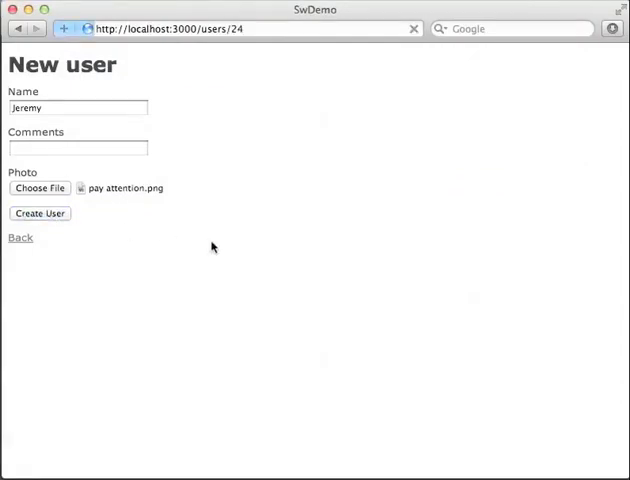
Open Jeremy's users/24 page showing the photo and 'Uploaded offensive photo!' comment.
{"action": "left_click", "coordinate": [39, 213]}
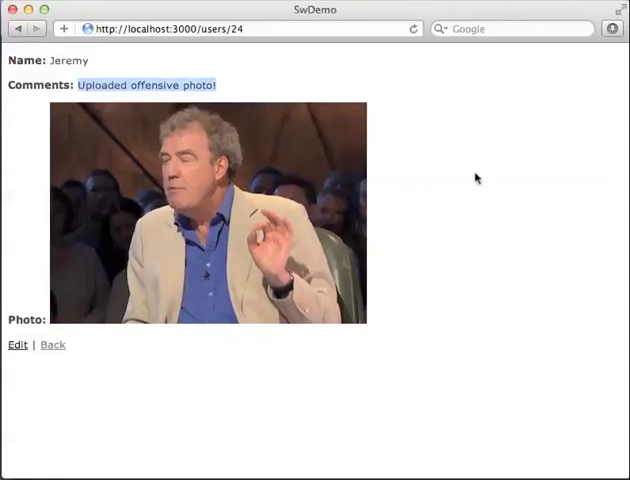
{"action": "mouse_move", "coordinate": [525, 250]}
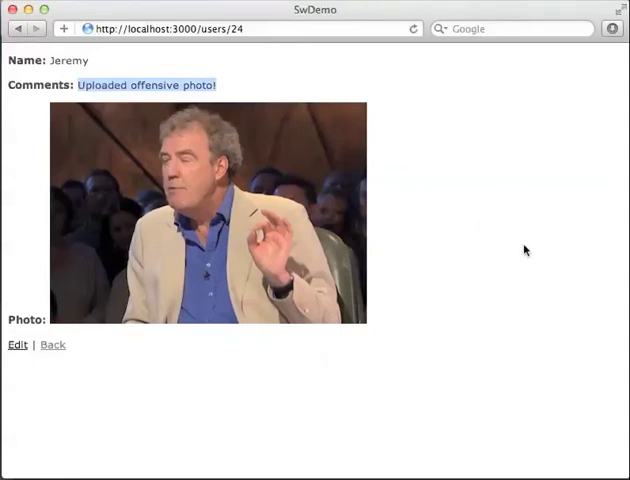